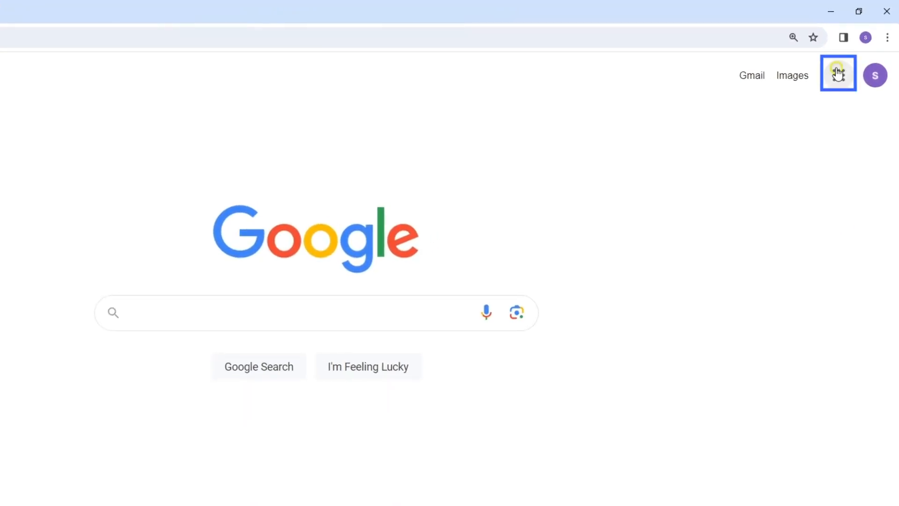
Step: Open Contacts from the Google apps grid on the Google home page
click(838, 74)
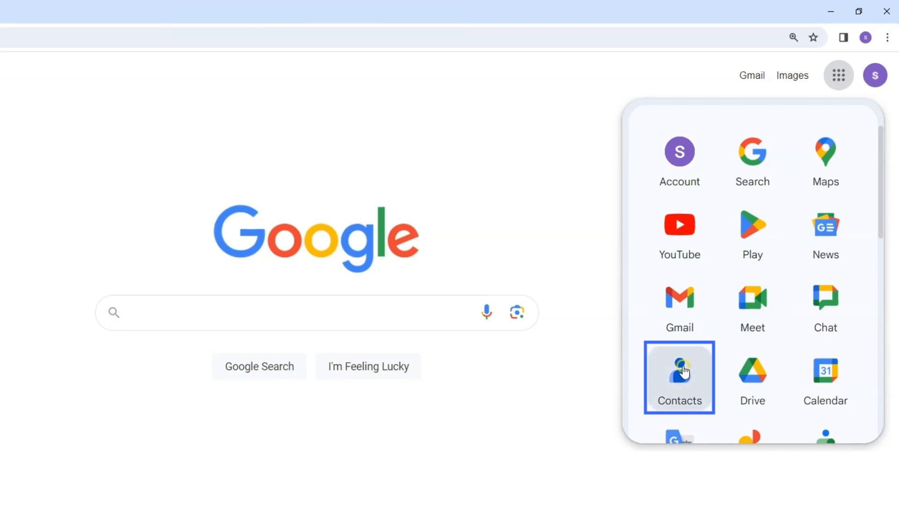
click(679, 376)
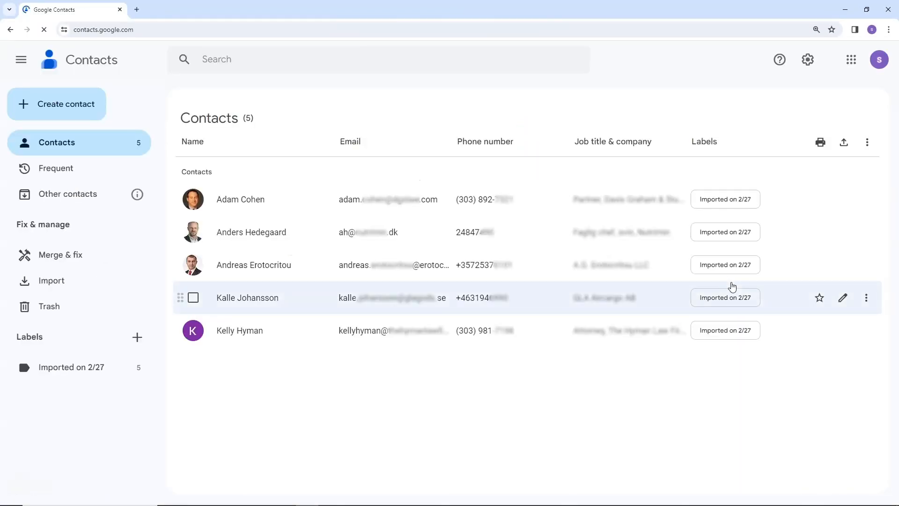
mouse_move(663, 362)
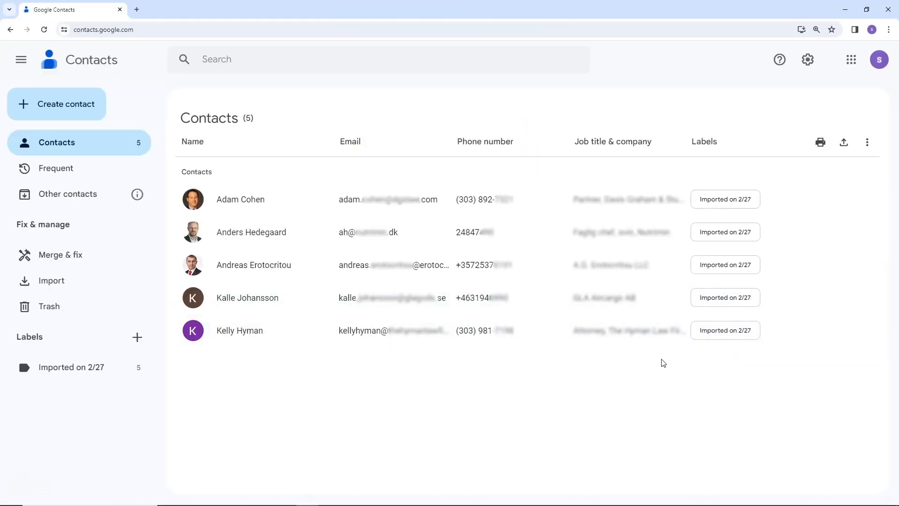
mouse_move(310, 234)
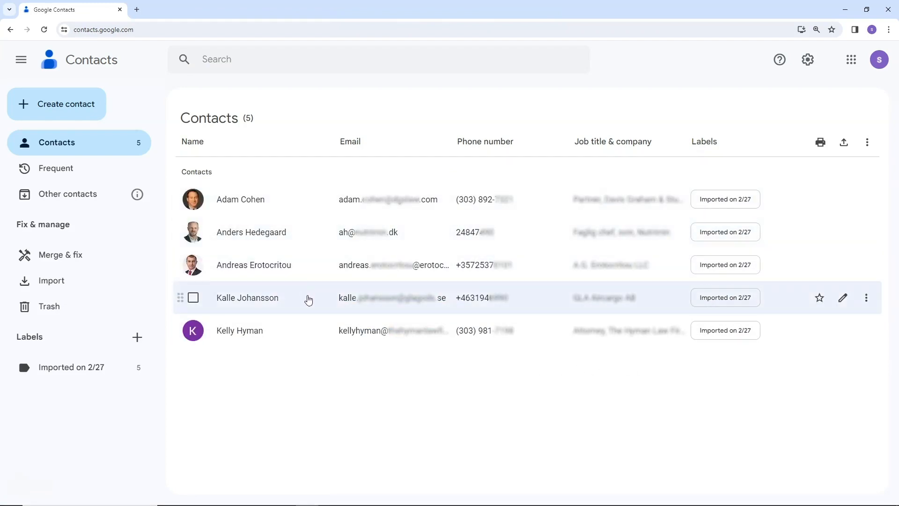
mouse_move(192, 199)
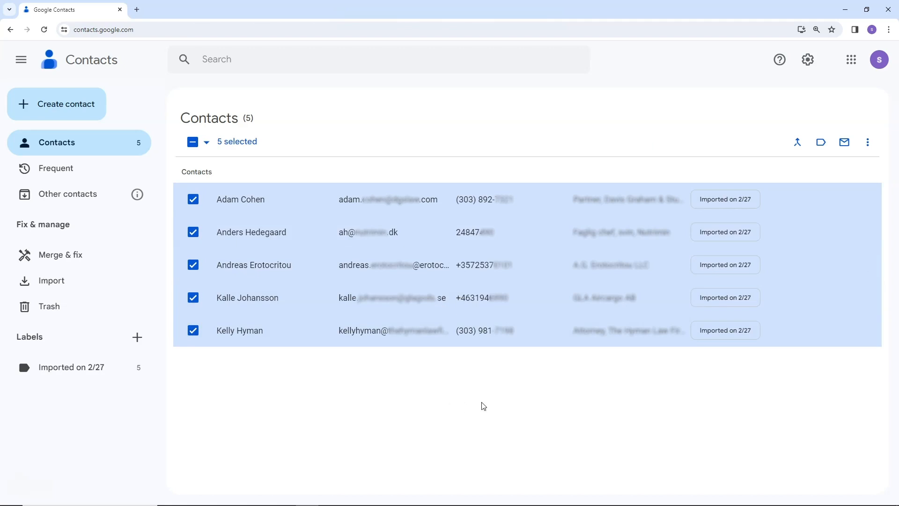
Step: Show more actions for the five selected contacts
click(866, 141)
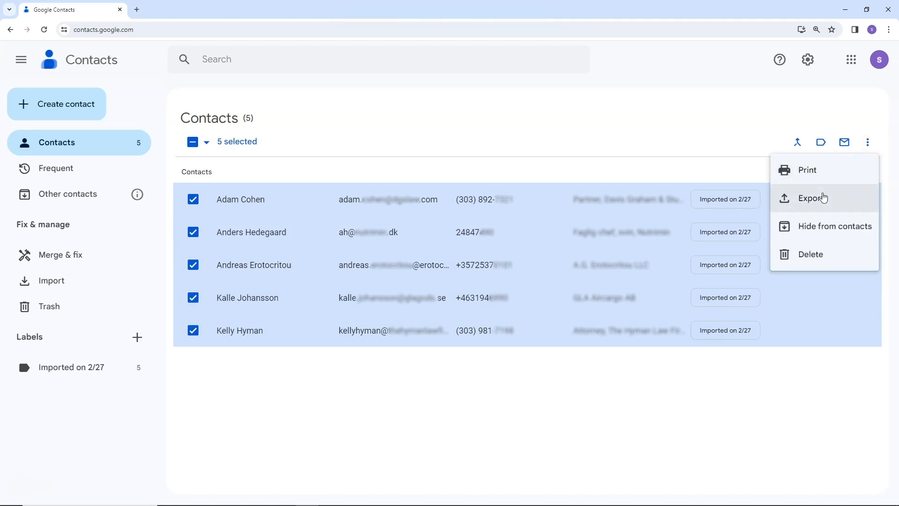
Step: Export the selected contacts in vCard (for iOS Contacts) format
click(811, 198)
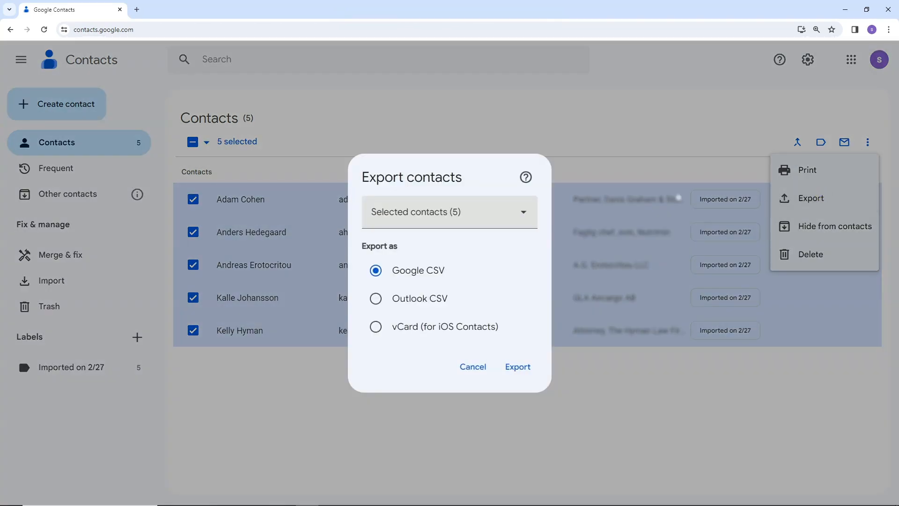
mouse_move(478, 214)
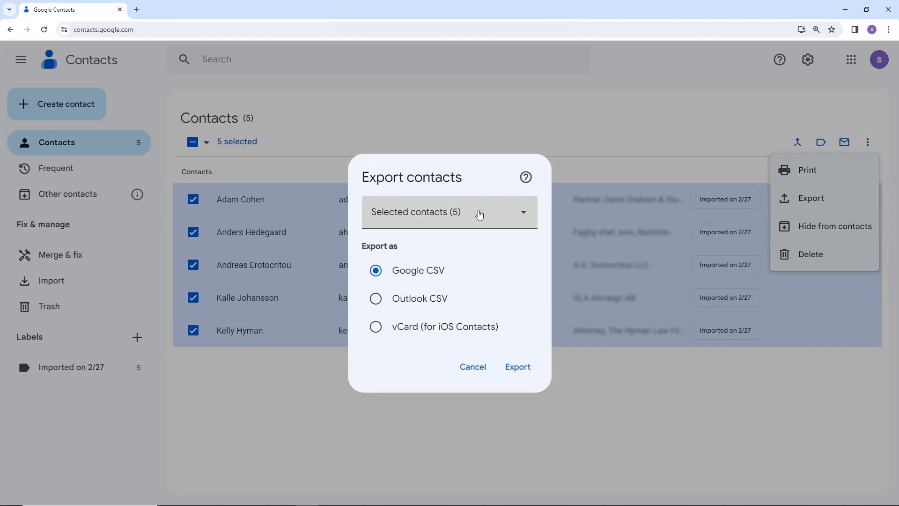
mouse_move(448, 248)
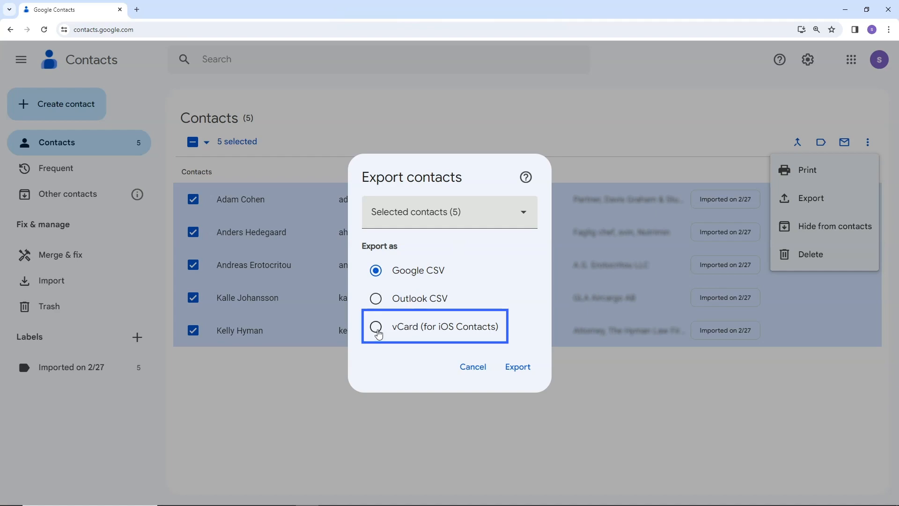
click(375, 326)
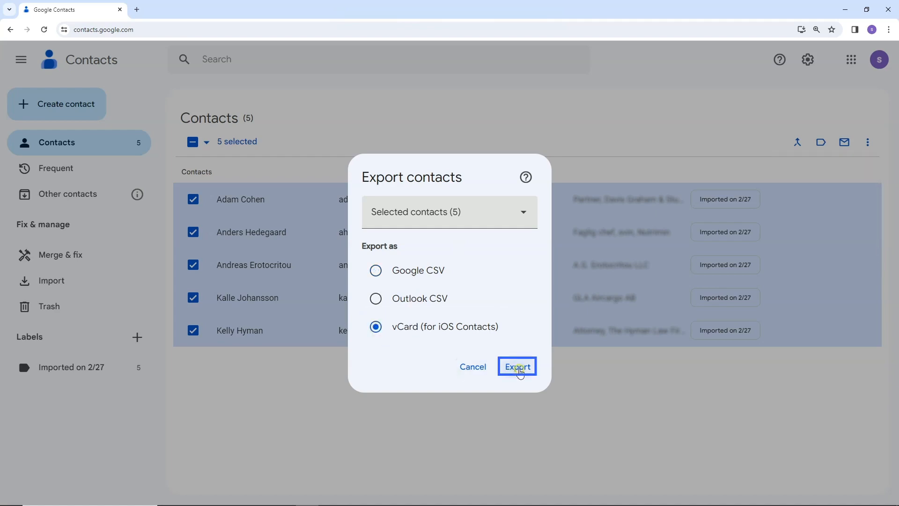
click(515, 366)
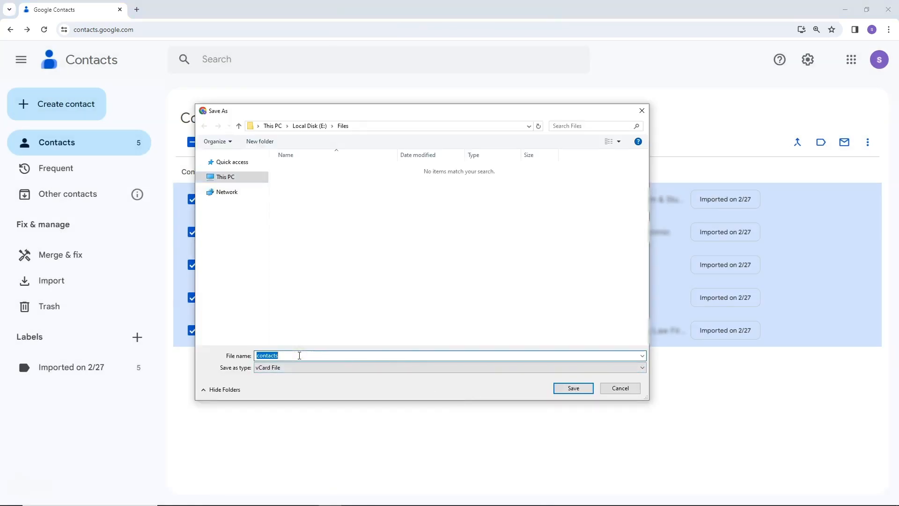
Step: Save the export as 'vCard' in the Files folder on drive E
text(vC)
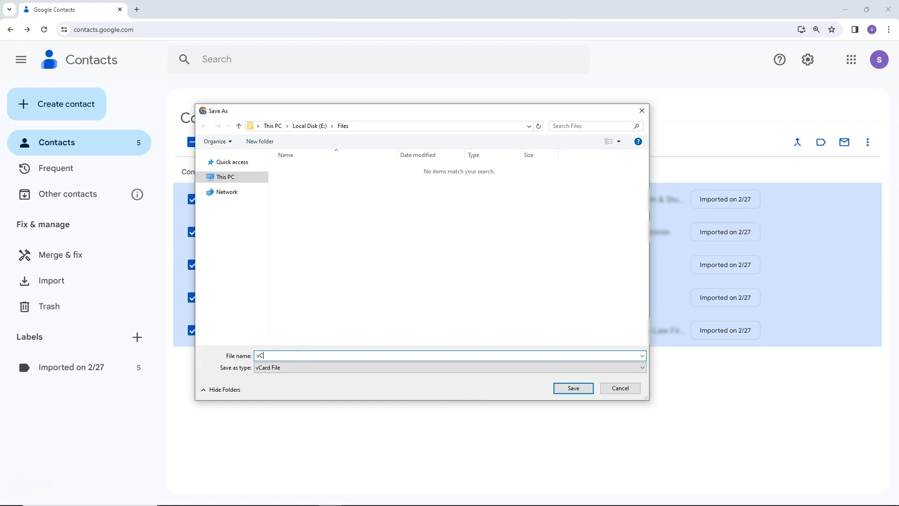
text(ard)
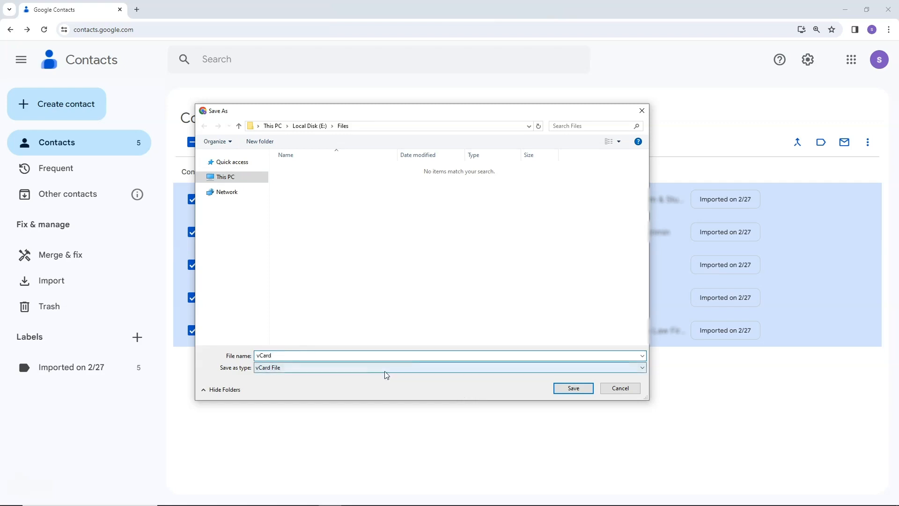
click(572, 388)
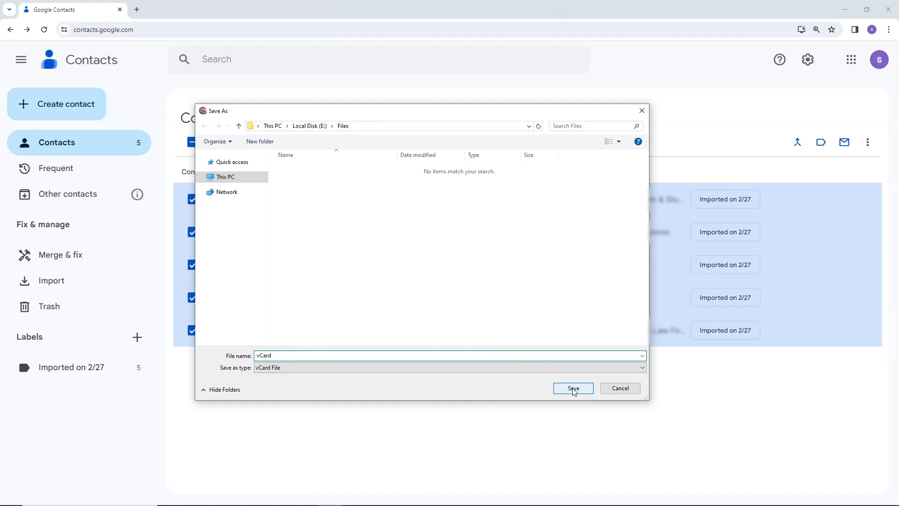
click(572, 388)
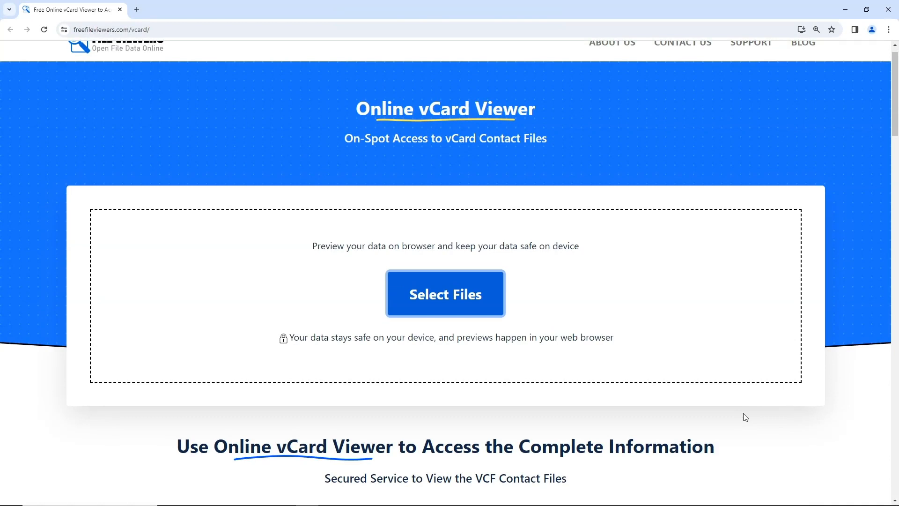
mouse_move(611, 311)
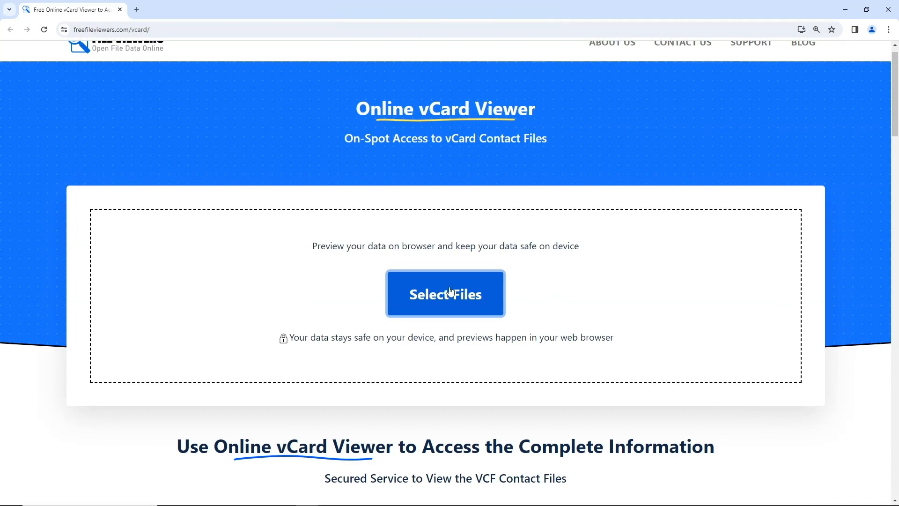
Step: Load the saved vCard file into the Free File Viewers vCard viewer
click(445, 294)
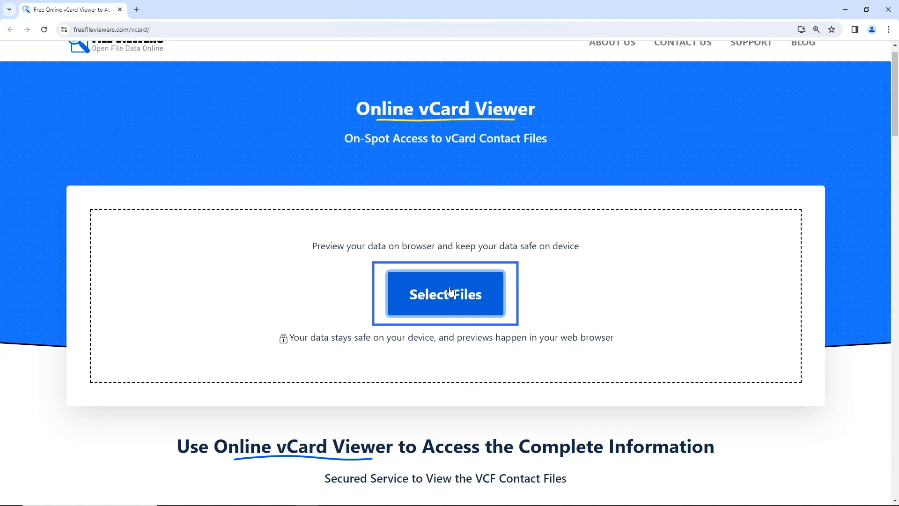
click(444, 294)
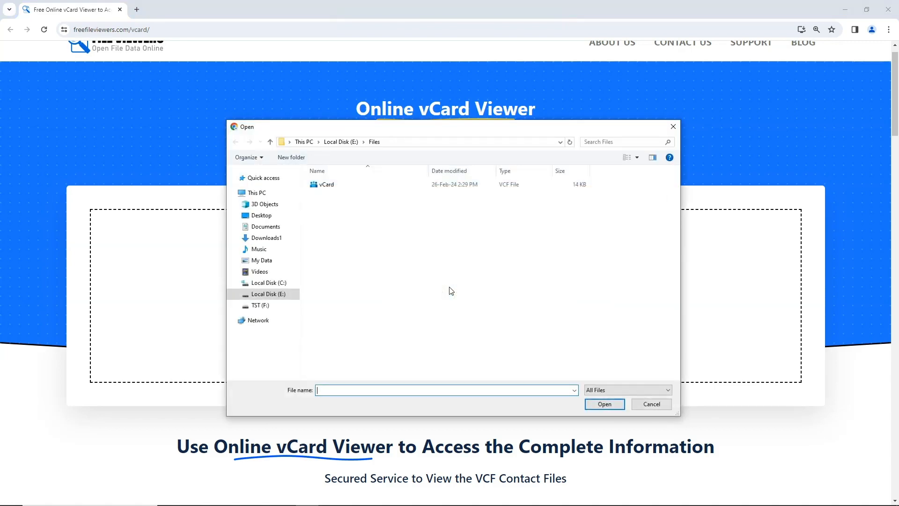
mouse_move(366, 204)
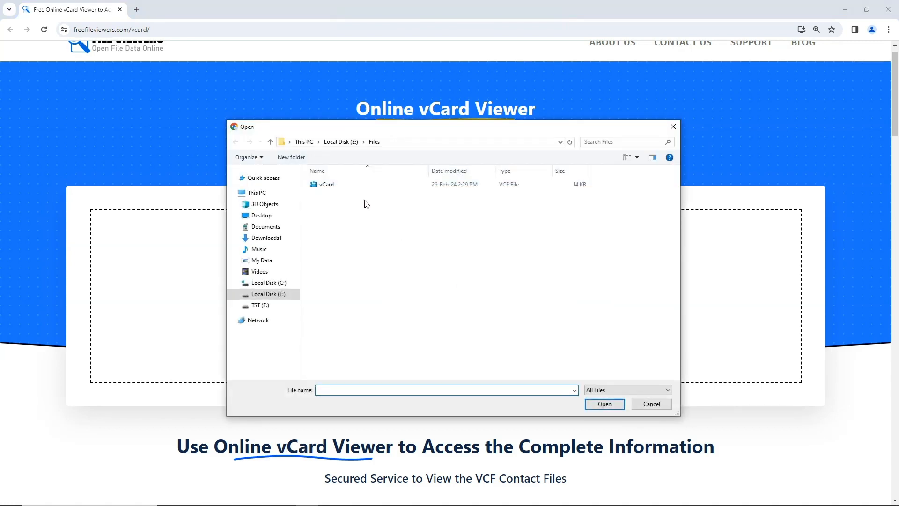
click(326, 184)
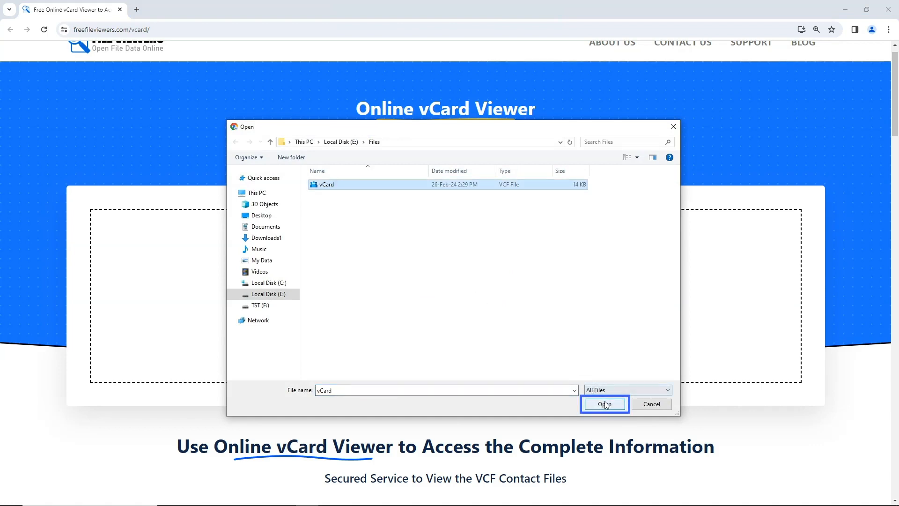
click(603, 403)
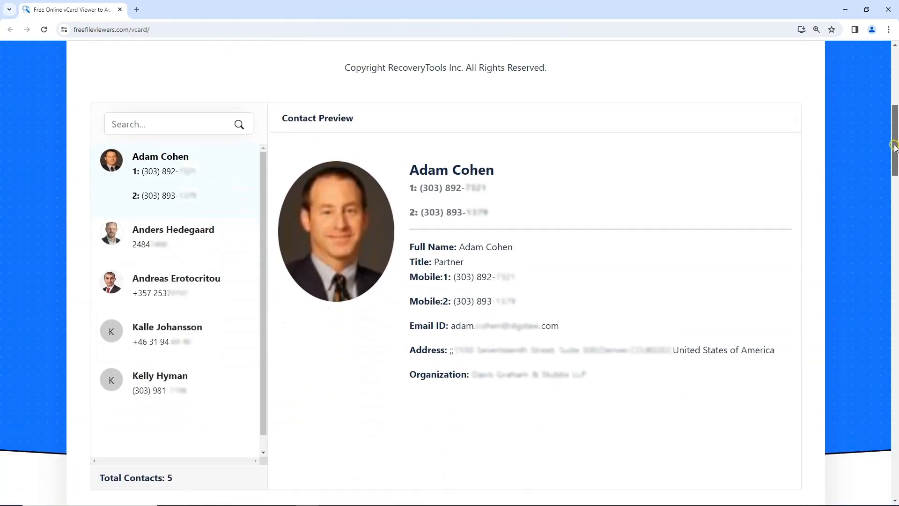
Step: Review the contact list, Total Contacts: 5, and the first contact's preview
scroll(down, 3)
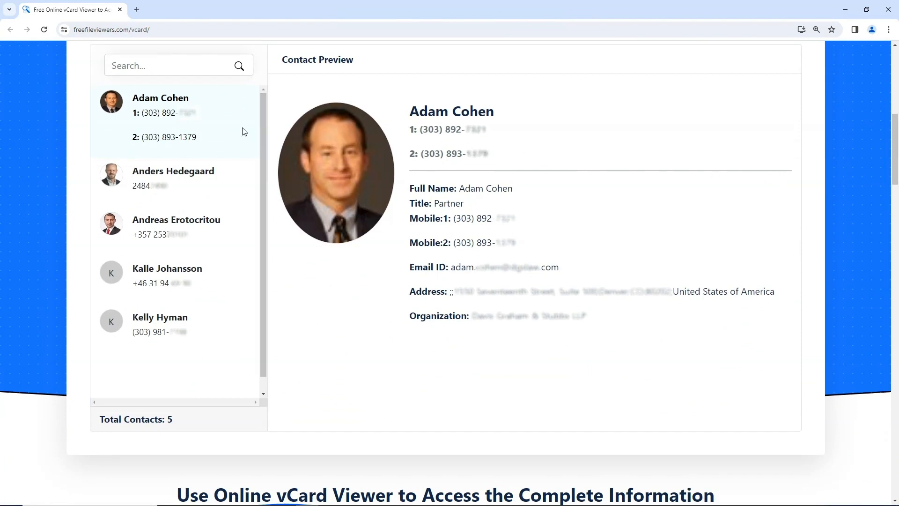
mouse_move(222, 92)
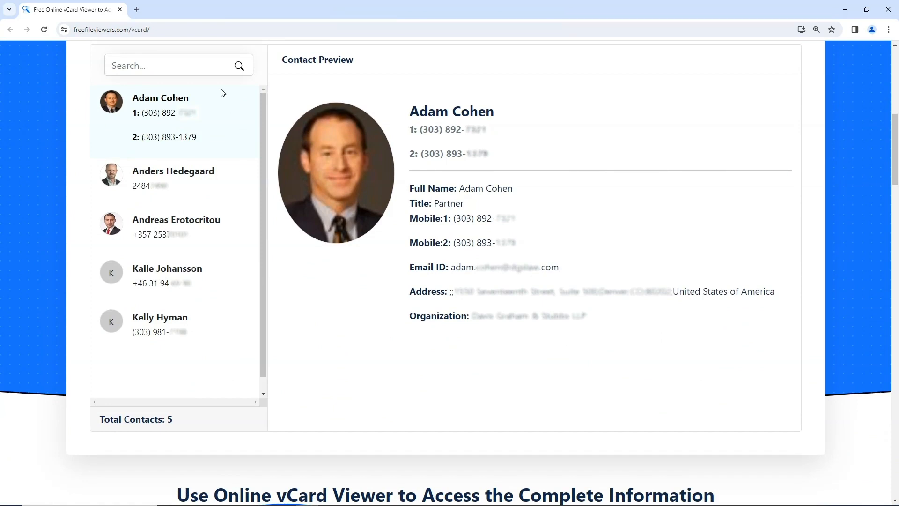
click(171, 65)
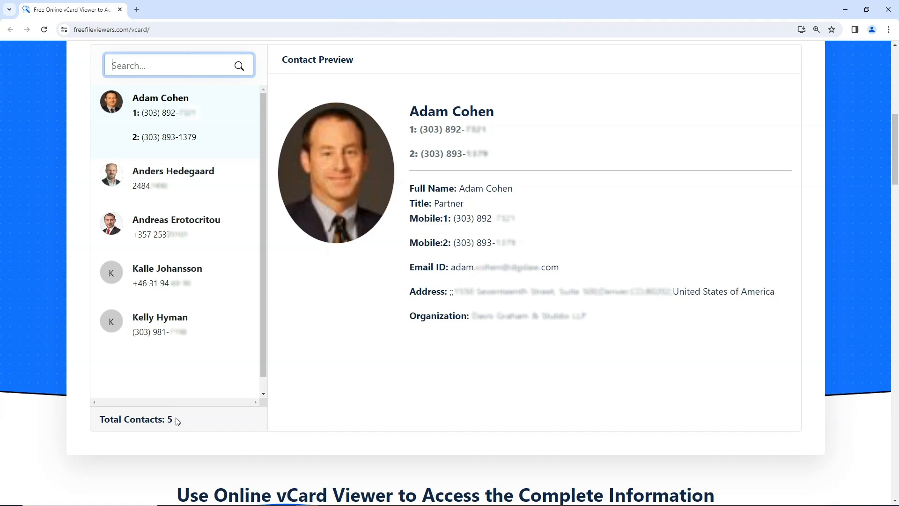
click(321, 71)
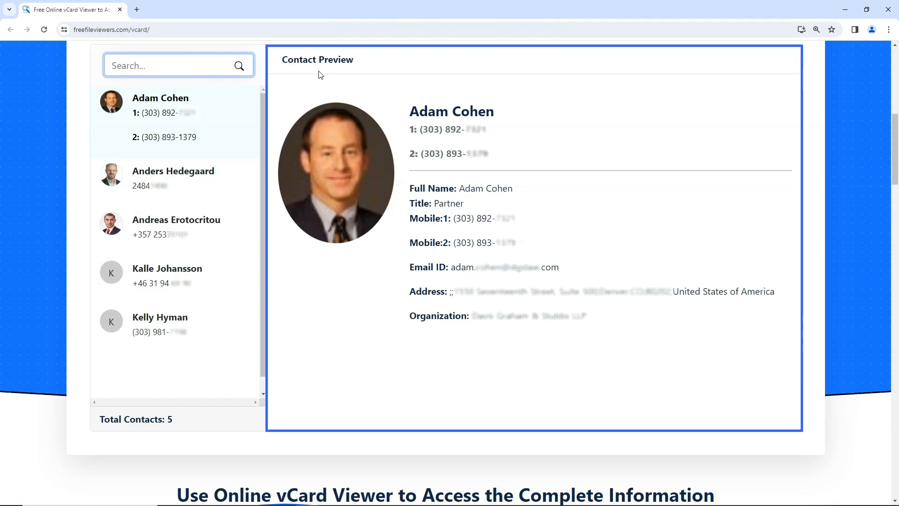
mouse_move(310, 94)
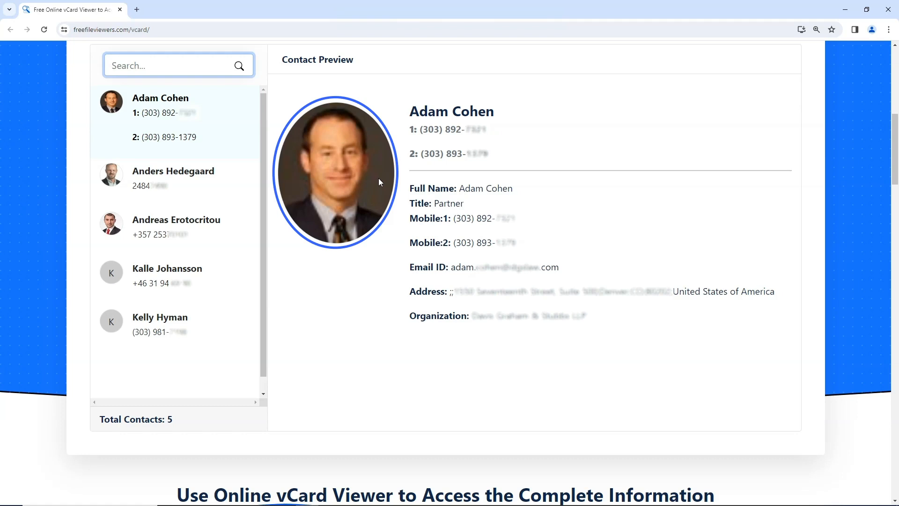
mouse_move(401, 174)
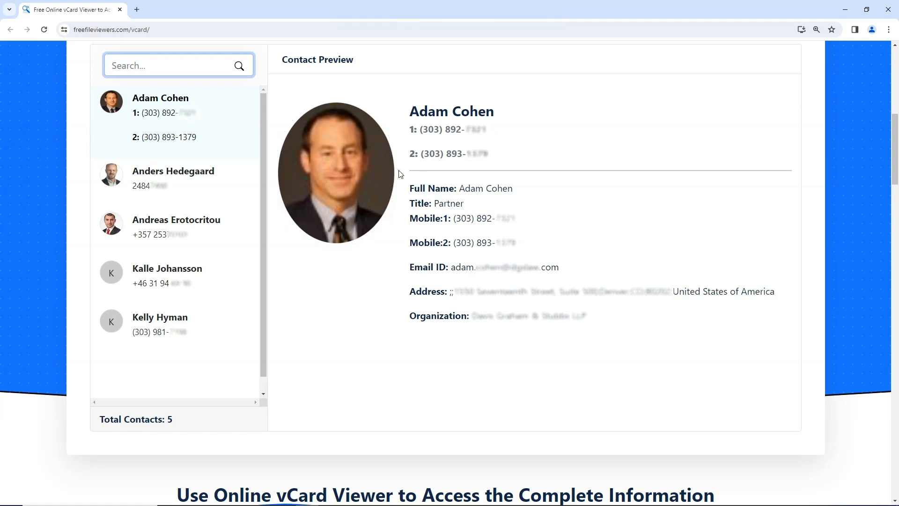